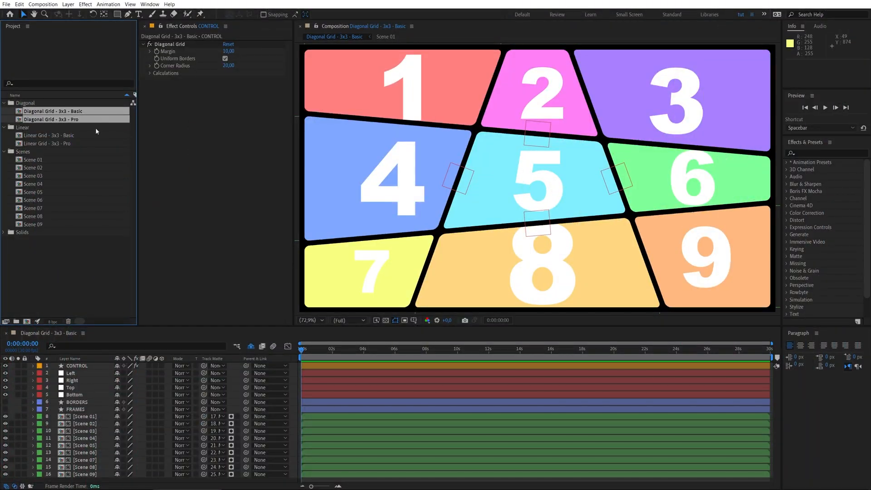
- Choose the Diagonal Grid 3x3 Basic composition and scrub the panels' corner radius in its control settings
{"action": "left_click", "coordinate": [50, 136]}
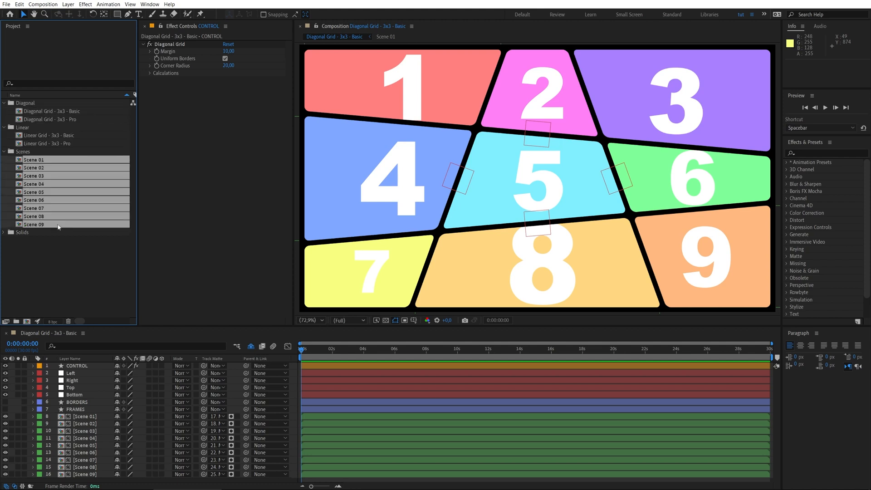
{"action": "mouse_move", "coordinate": [618, 209]}
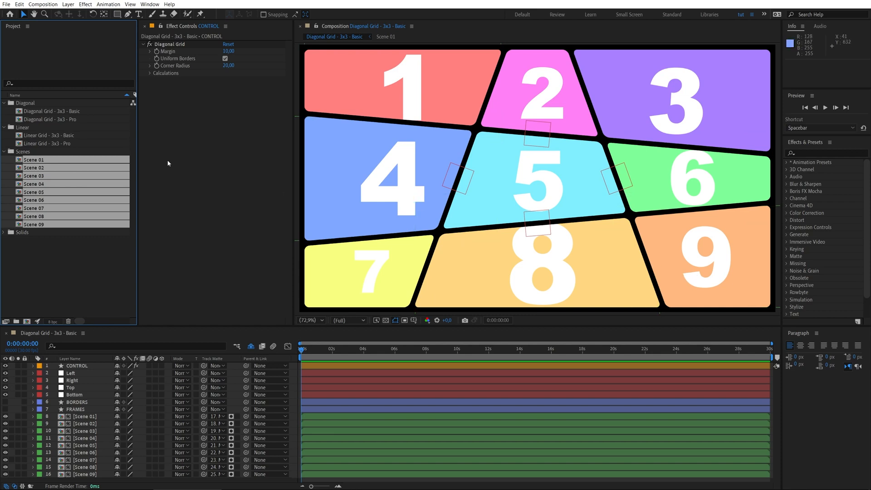
{"action": "left_click", "coordinate": [52, 110]}
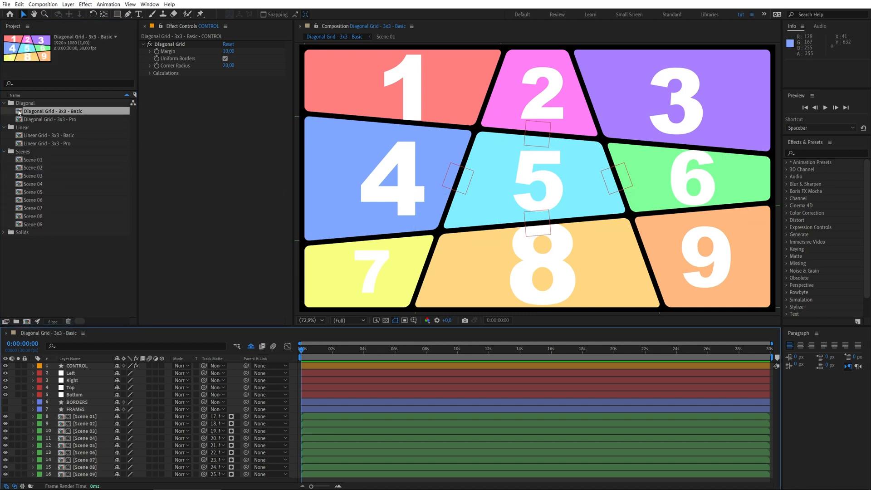
{"action": "left_click", "coordinate": [77, 365]}
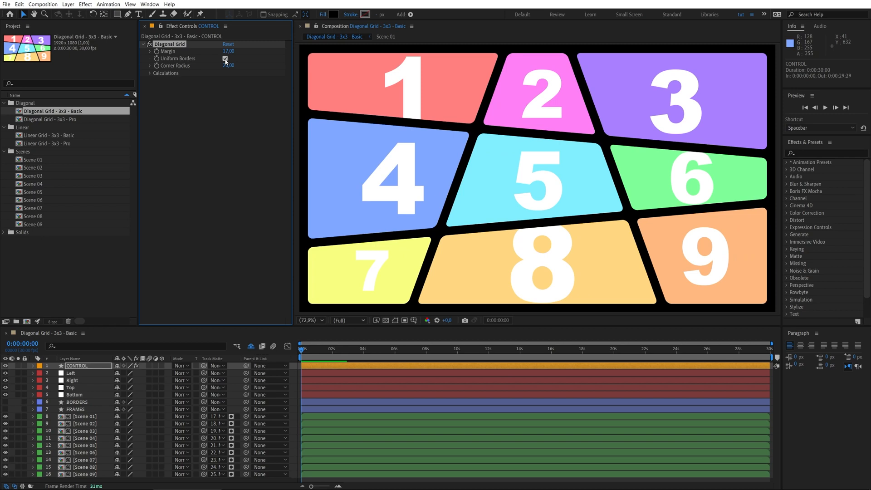
{"action": "left_click", "coordinate": [224, 58]}
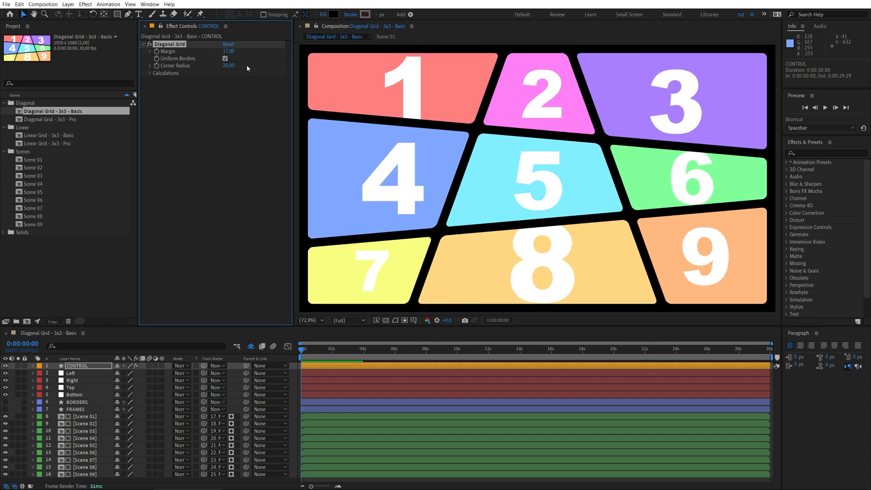
{"action": "mouse_move", "coordinate": [303, 117]}
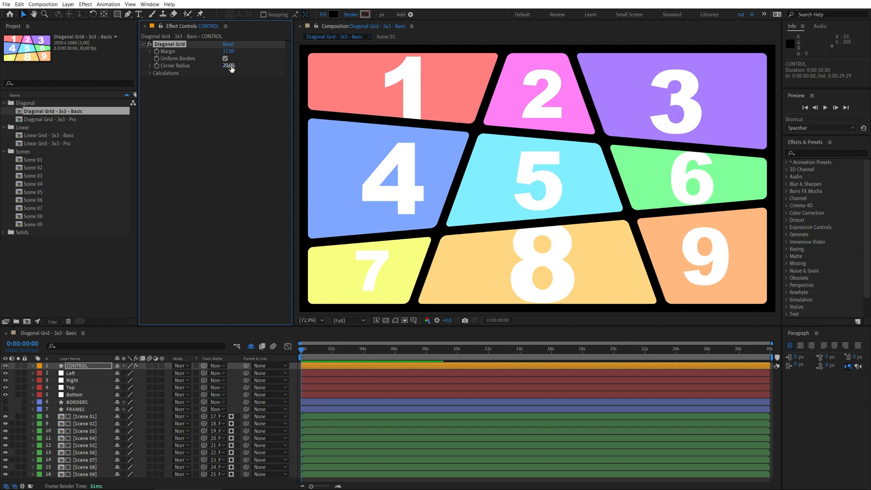
{"action": "left_click_drag", "start_coordinate": [228, 65], "coordinate": [229, 66]}
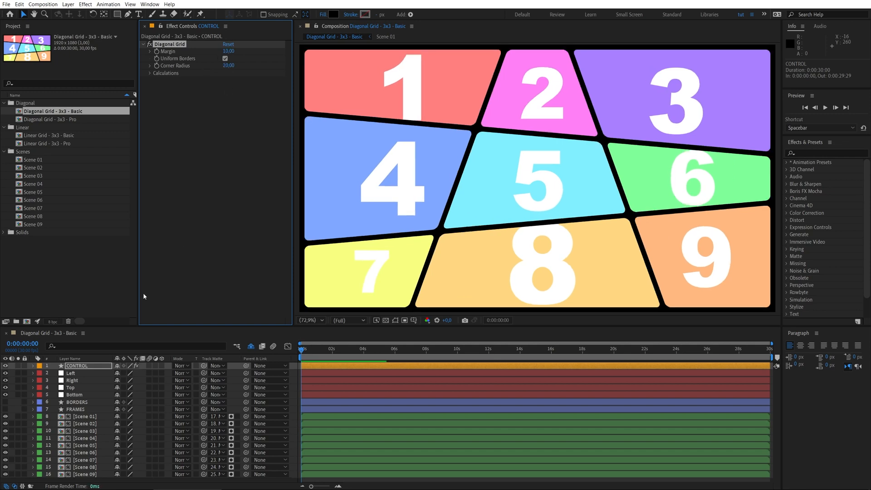
- Shift the Left and Top divider nulls and reveal the Top divider's Rotation to tilt the grid lines
{"action": "left_click", "coordinate": [70, 373]}
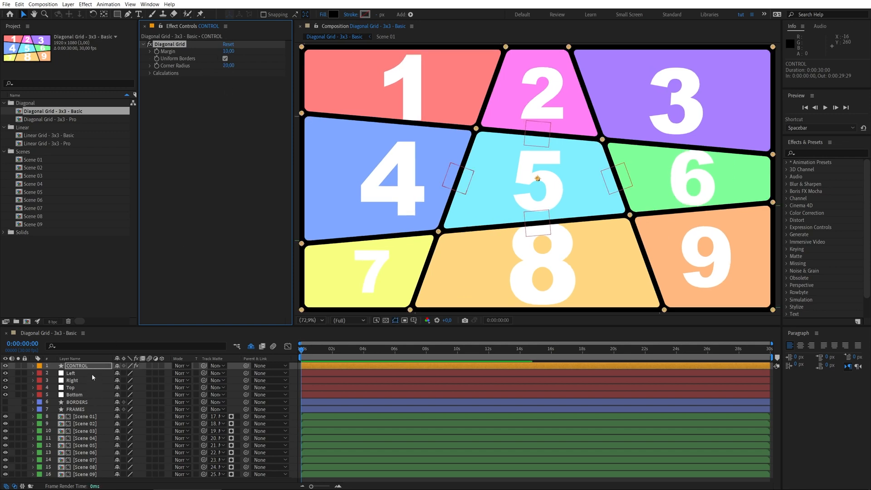
{"action": "left_click", "coordinate": [71, 373]}
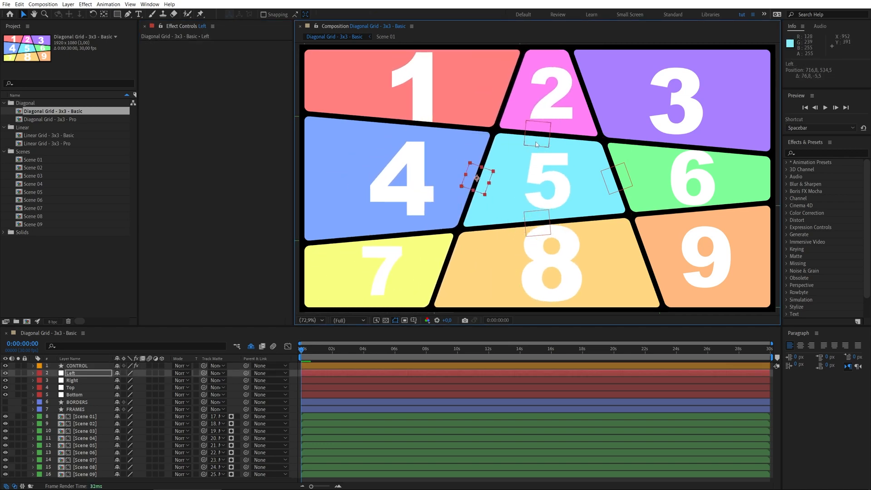
{"action": "left_click", "coordinate": [71, 387]}
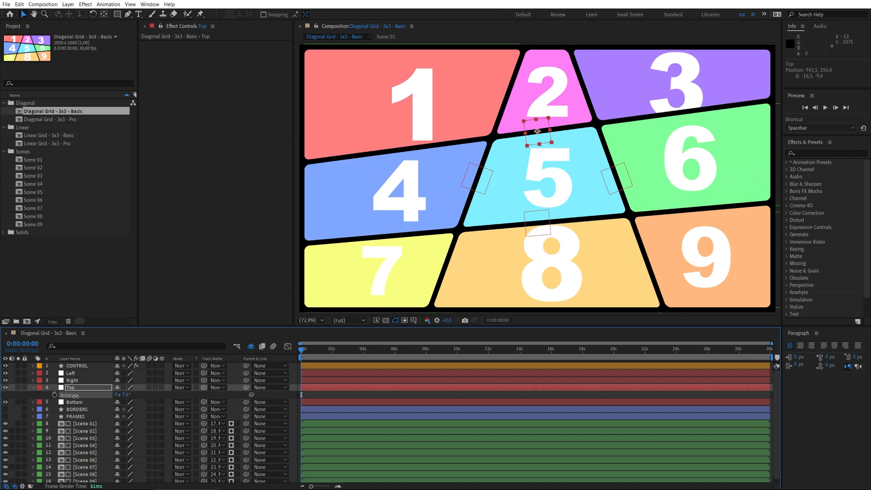
{"action": "left_click", "coordinate": [71, 373]}
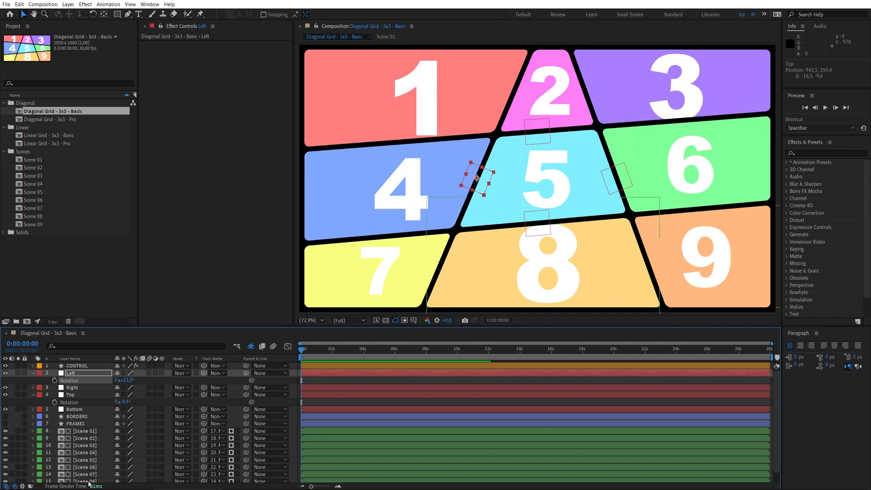
{"action": "scroll", "scroll_direction": "down", "scroll_amount": 3}
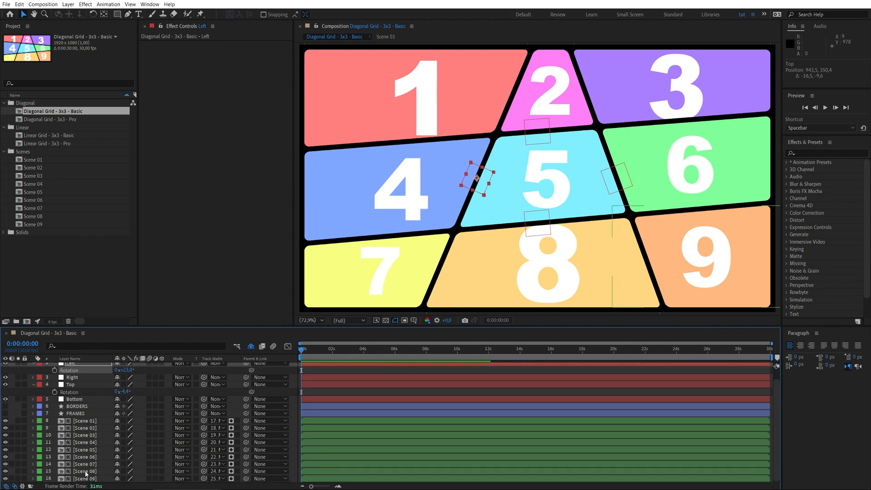
- Make the beach video layer visible in Scene 01, then move on to the next scene composition
{"action": "double_click", "coordinate": [32, 160]}
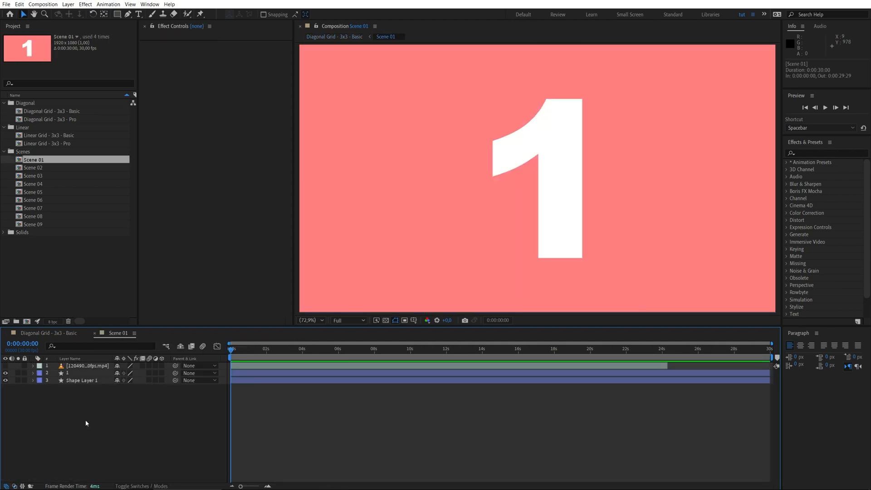
{"action": "left_click", "coordinate": [87, 366]}
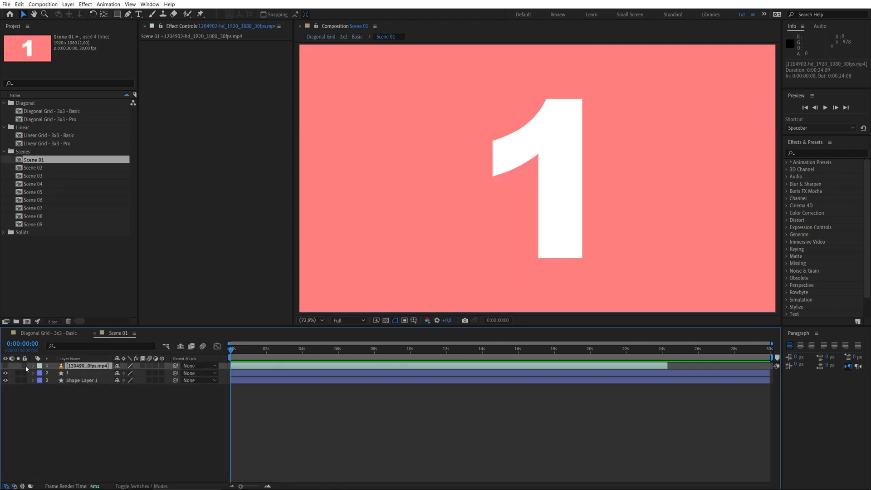
{"action": "left_click", "coordinate": [5, 366]}
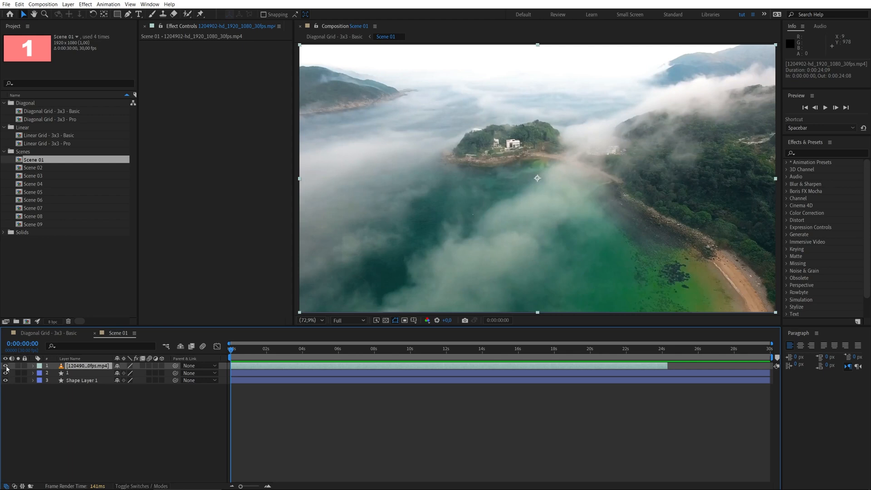
{"action": "double_click", "coordinate": [49, 110]}
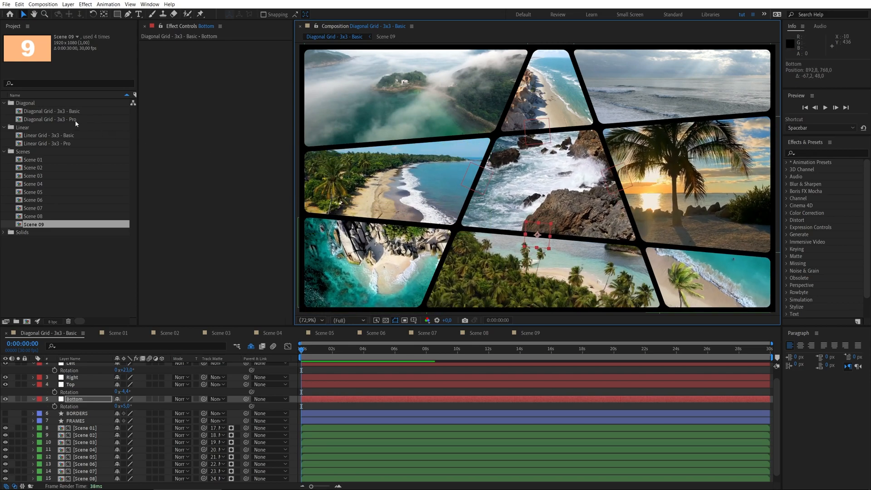
- In Diagonal Grid 3x3 Pro, move the Right, Bottom and Row 02-02 nulls to form larger panels
{"action": "double_click", "coordinate": [51, 119]}
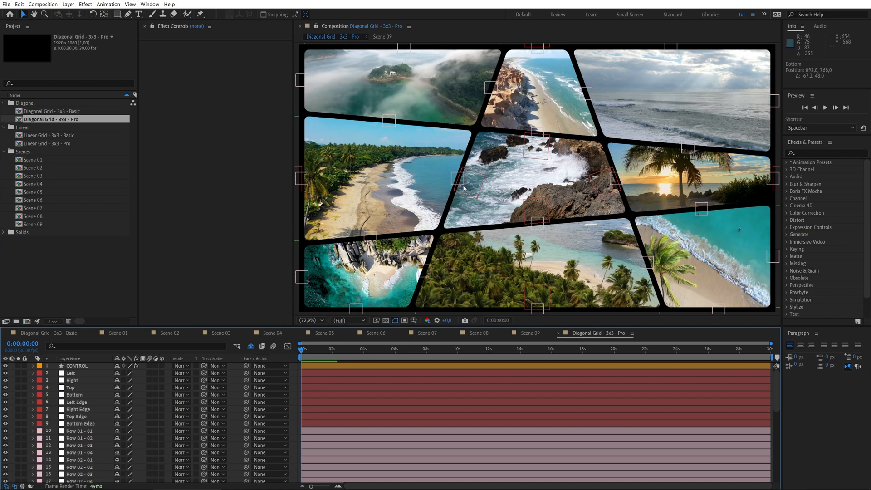
{"action": "left_click", "coordinate": [73, 380]}
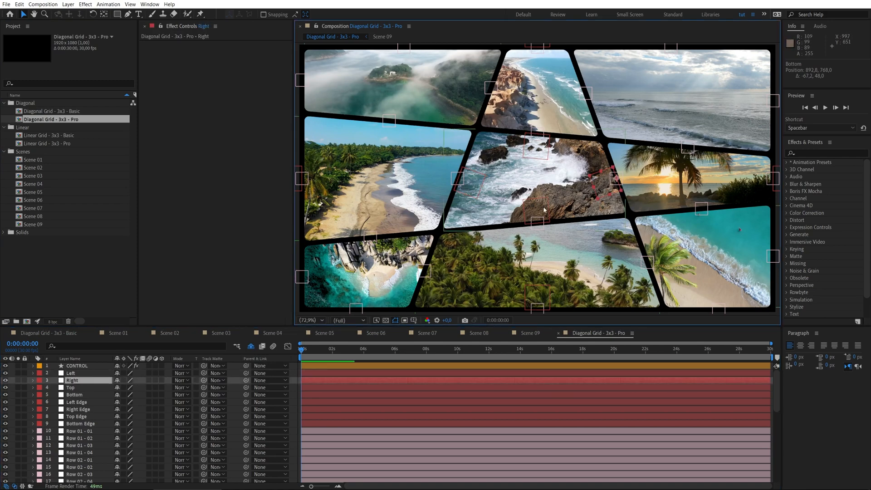
{"action": "left_click", "coordinate": [74, 395]}
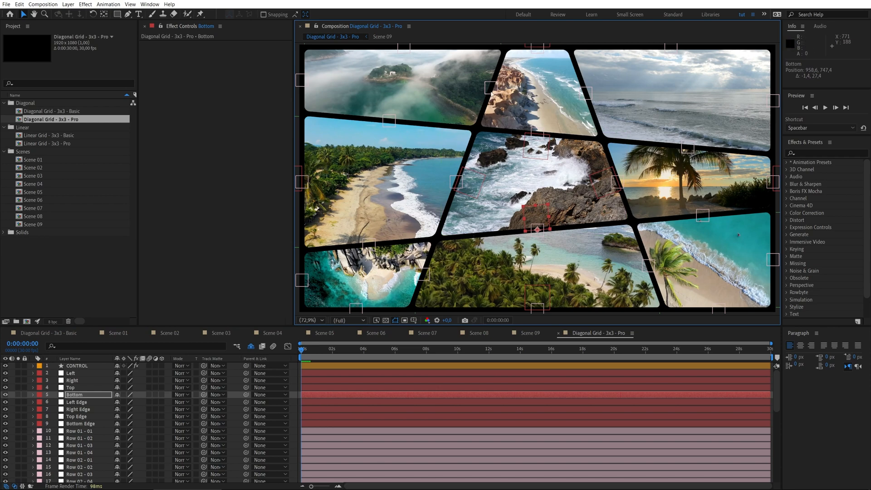
{"action": "left_click", "coordinate": [78, 438]}
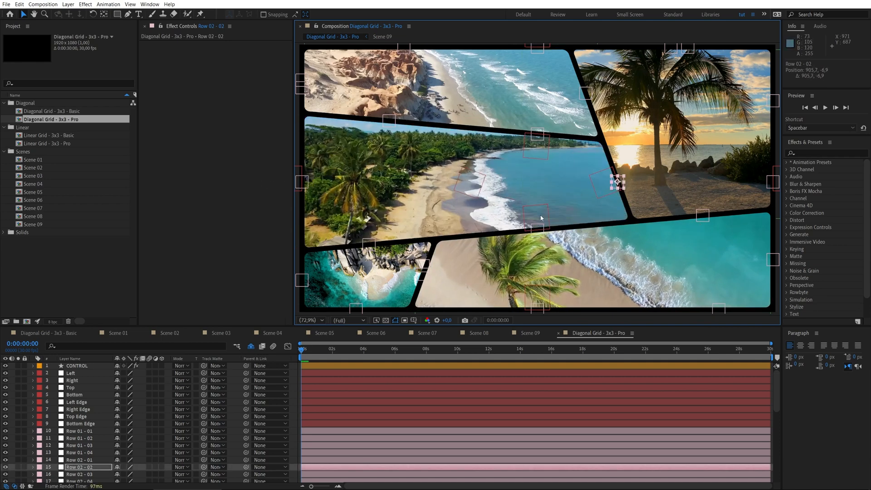
- Select the Top divider null and reveal its Rotation property
{"action": "left_click", "coordinate": [71, 387]}
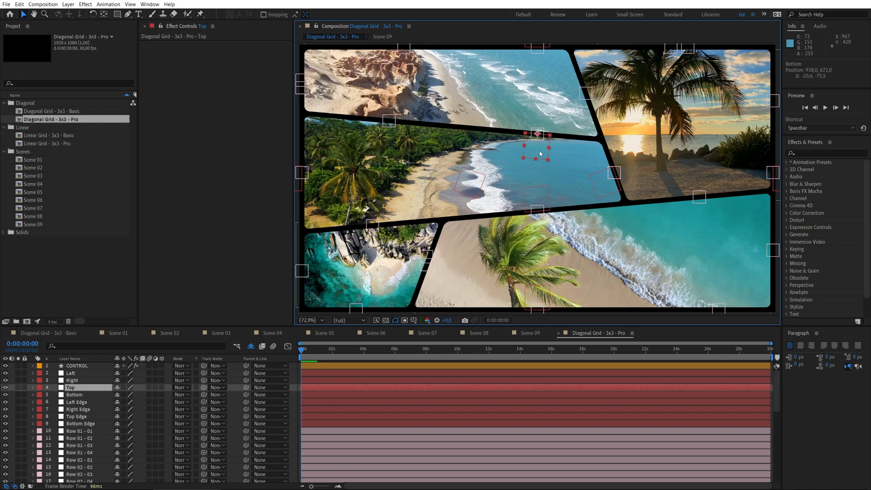
{"action": "left_click", "coordinate": [33, 387]}
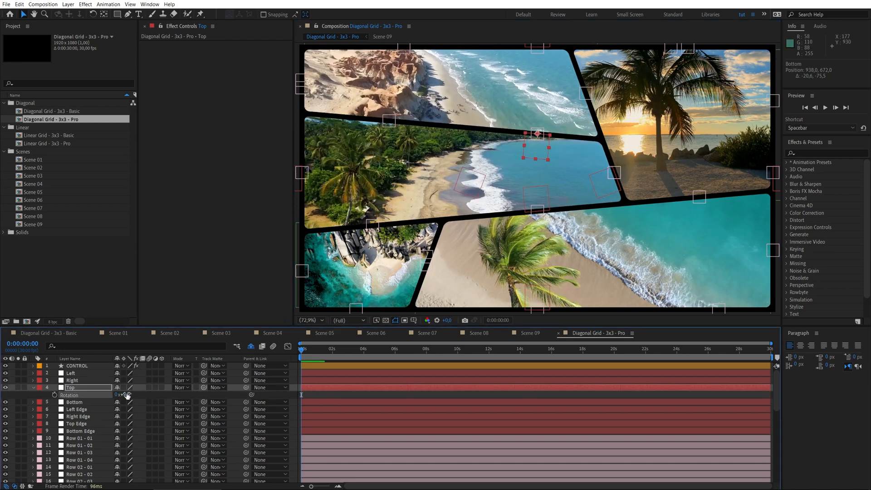
{"action": "scroll", "scroll_direction": "down", "scroll_amount": 3}
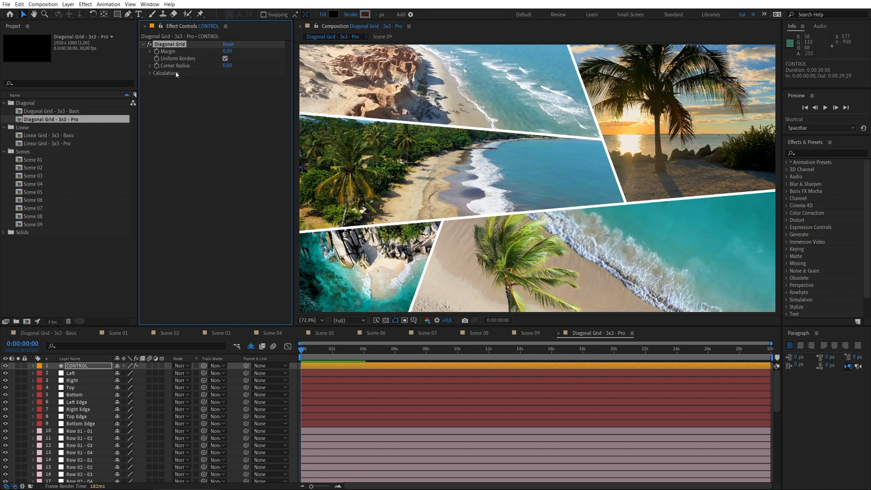
- Pick the Linear Grid 3x3 Basic composition in the Project panel
{"action": "left_click", "coordinate": [50, 135]}
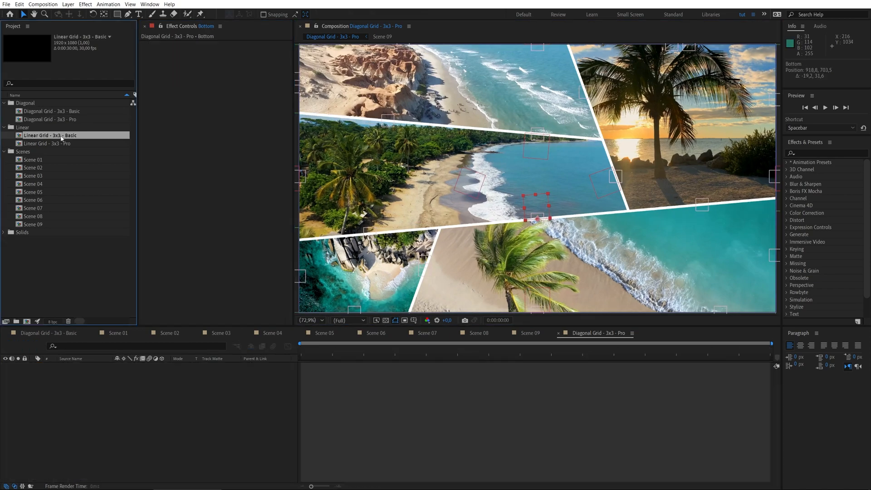
- In Linear Grid 3x3 Basic, drag the Left and Right divider nulls so one rocky-surf panel fills the frame
{"action": "double_click", "coordinate": [50, 135]}
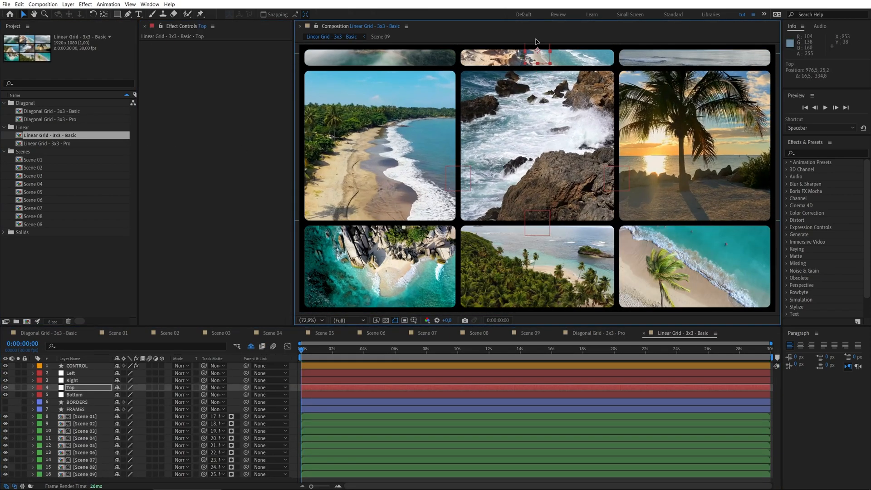
{"action": "left_click", "coordinate": [71, 373]}
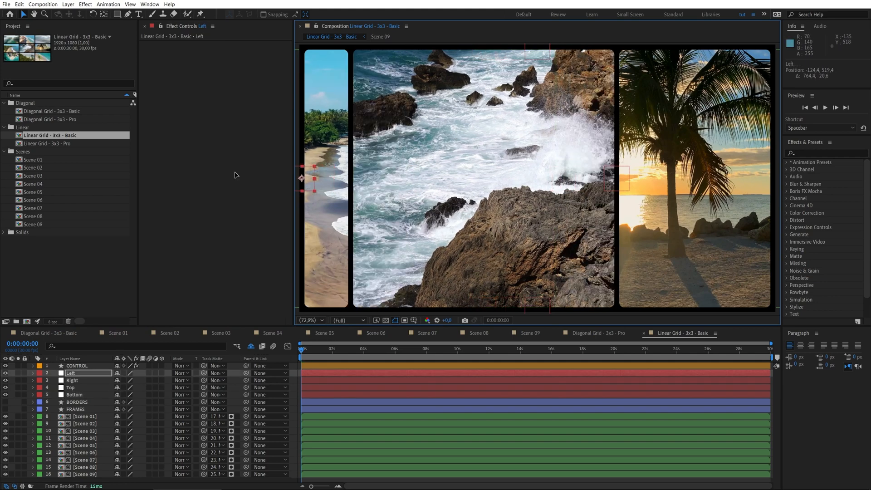
{"action": "left_click", "coordinate": [72, 380]}
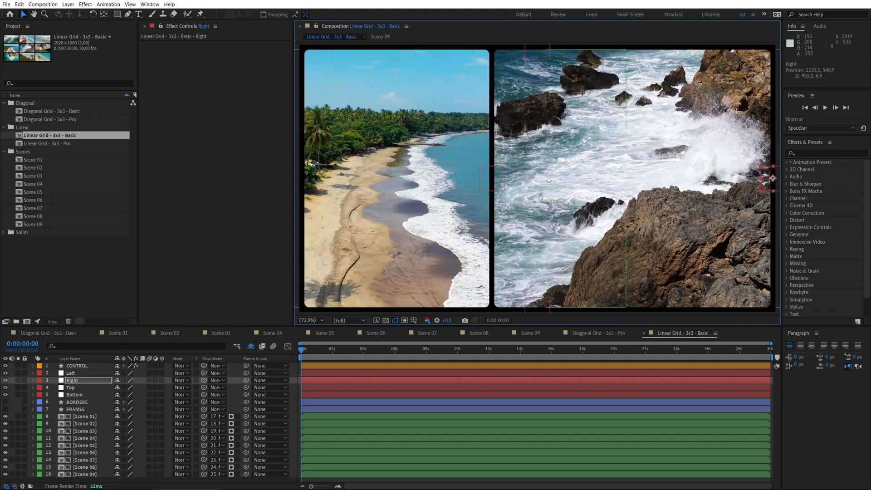
{"action": "left_click", "coordinate": [73, 373]}
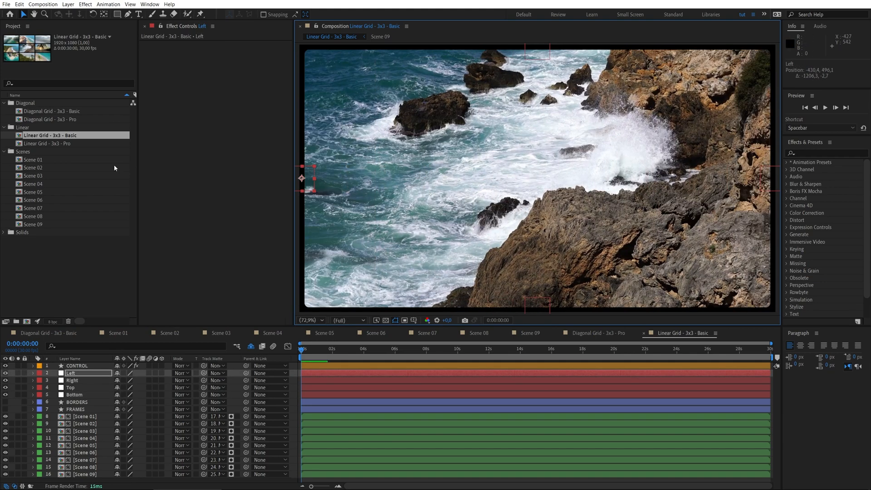